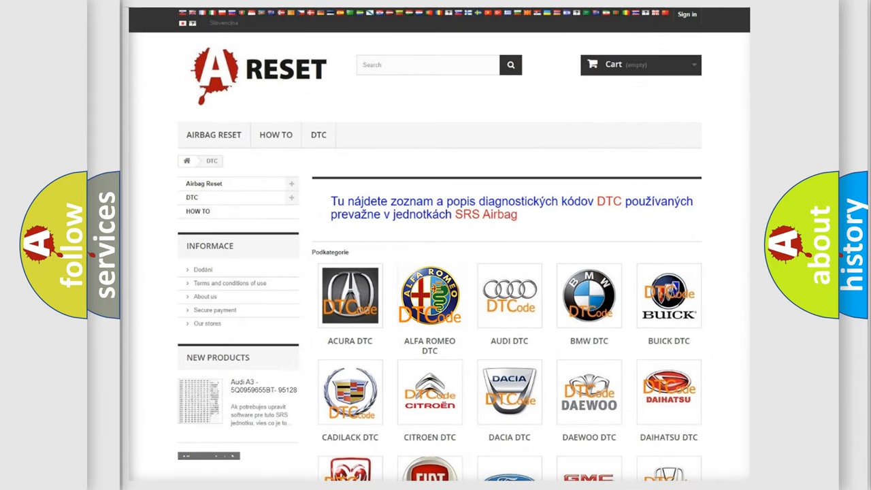
Browse the Alfa Romeo DTC code list down to the P-codes and return to the top.
click(431, 294)
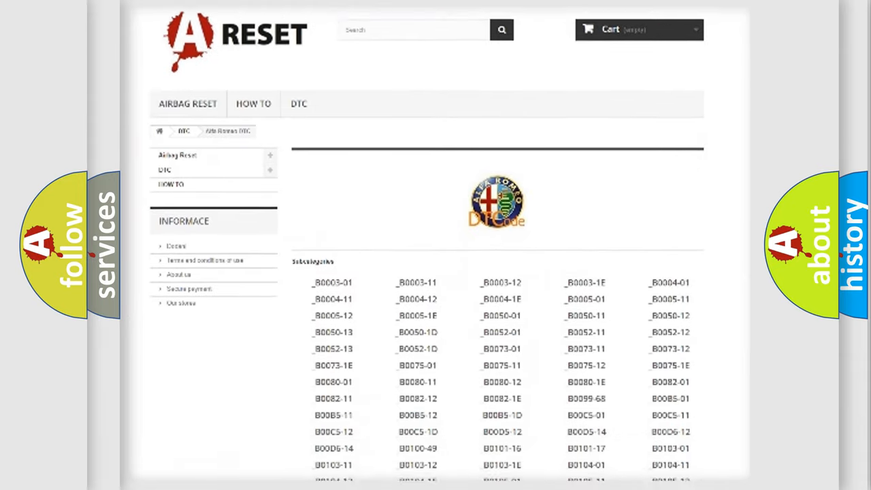
scroll(down, 3)
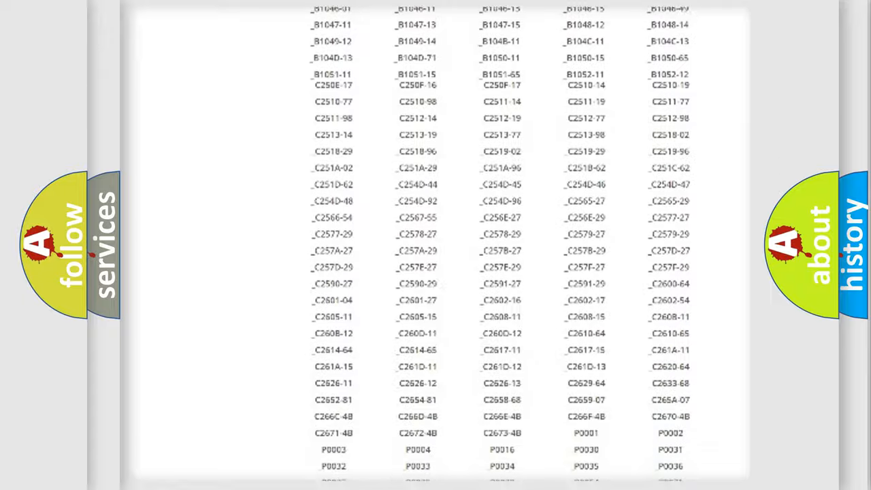
scroll(up, 3)
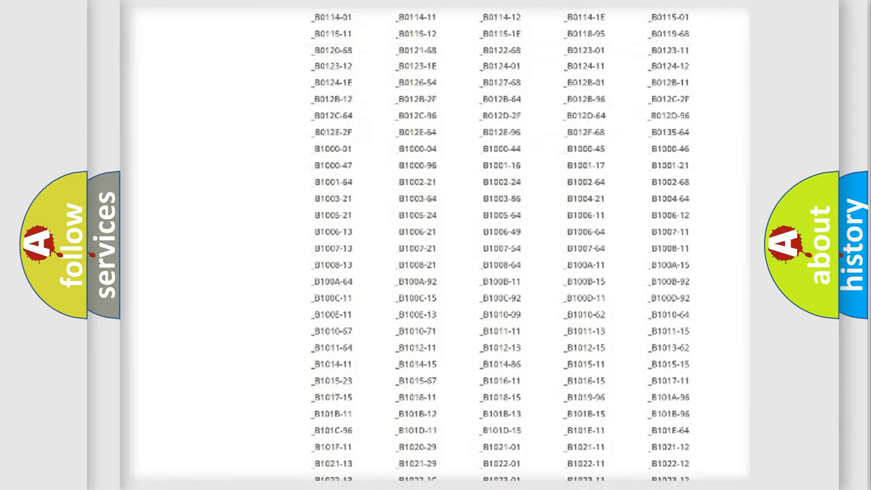
scroll(up, 3)
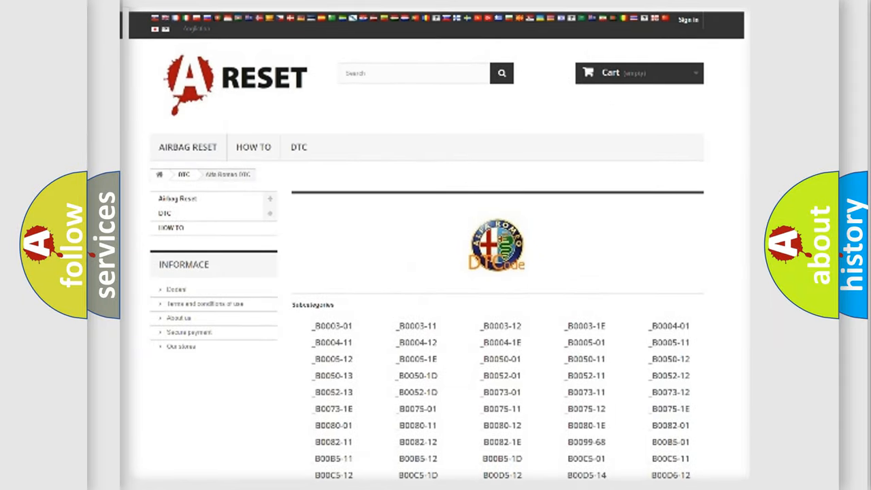